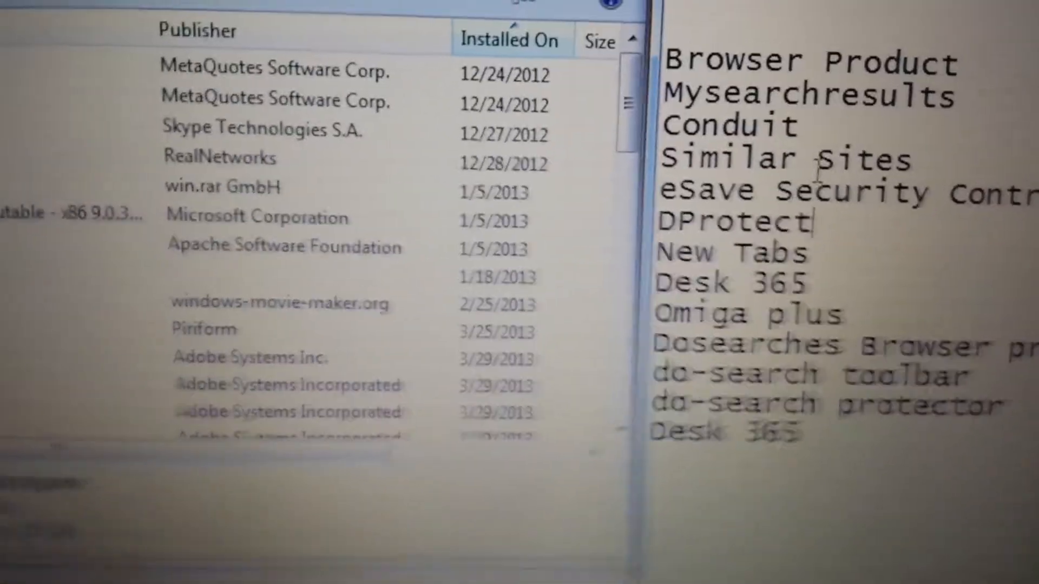
Open Chrome Settings from the menu and review the startup, appearance and search options.
{"action": "left_click", "coordinate": [834, 29]}
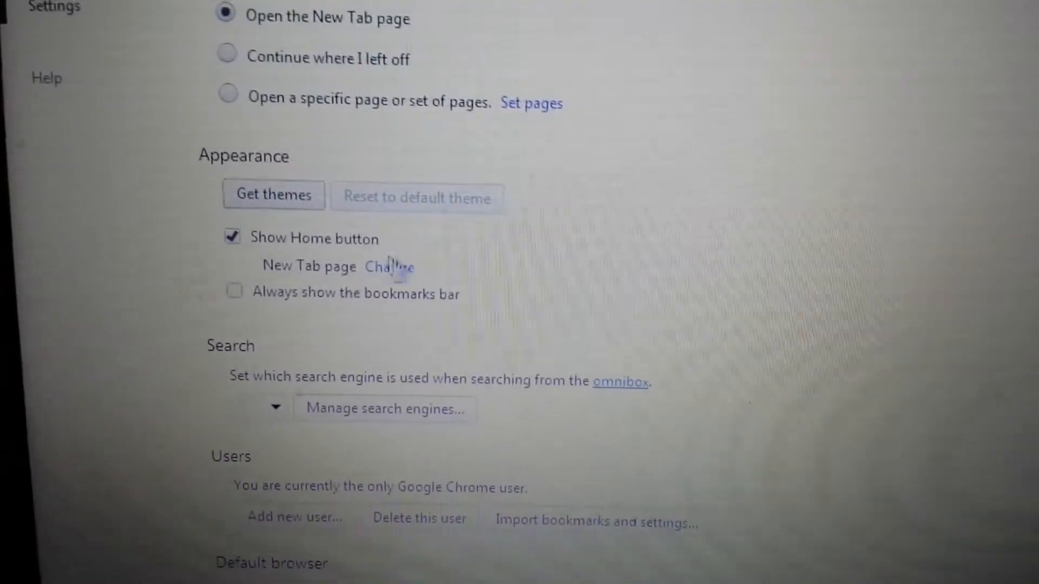
{"action": "left_click", "coordinate": [389, 267]}
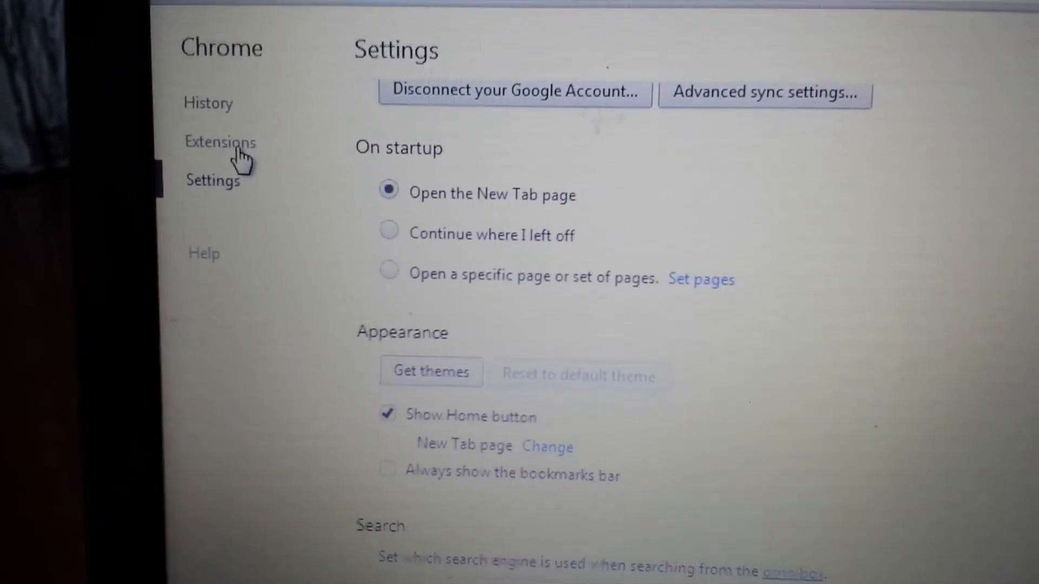
Open Extensions to review installed add-ons like AVG SafeGuard, ClipConverter and Google Docs.
{"action": "left_click", "coordinate": [220, 142]}
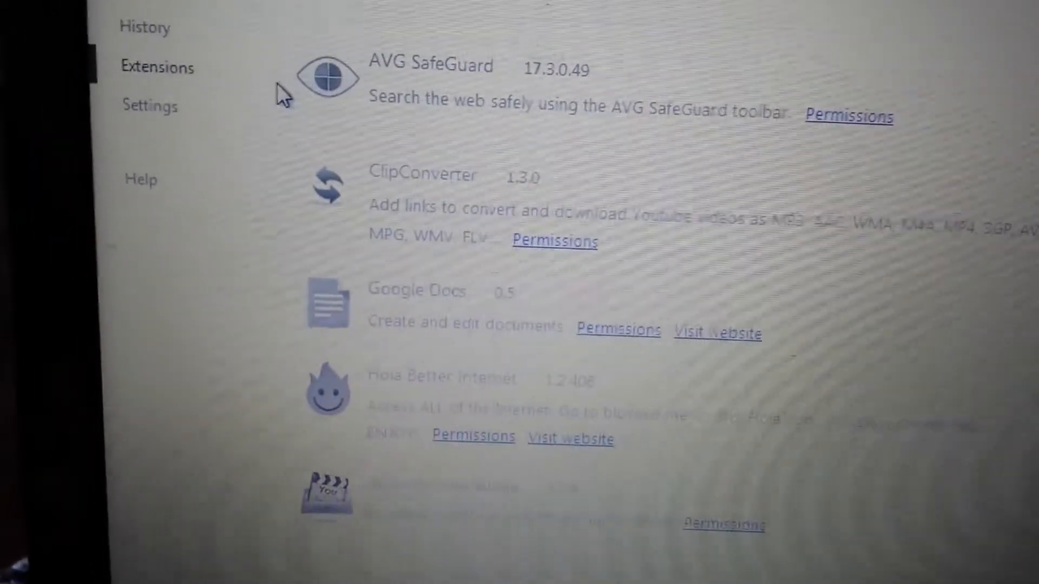
Return to Settings, show advanced settings, and scroll down to Reset browser settings.
{"action": "left_click", "coordinate": [150, 106]}
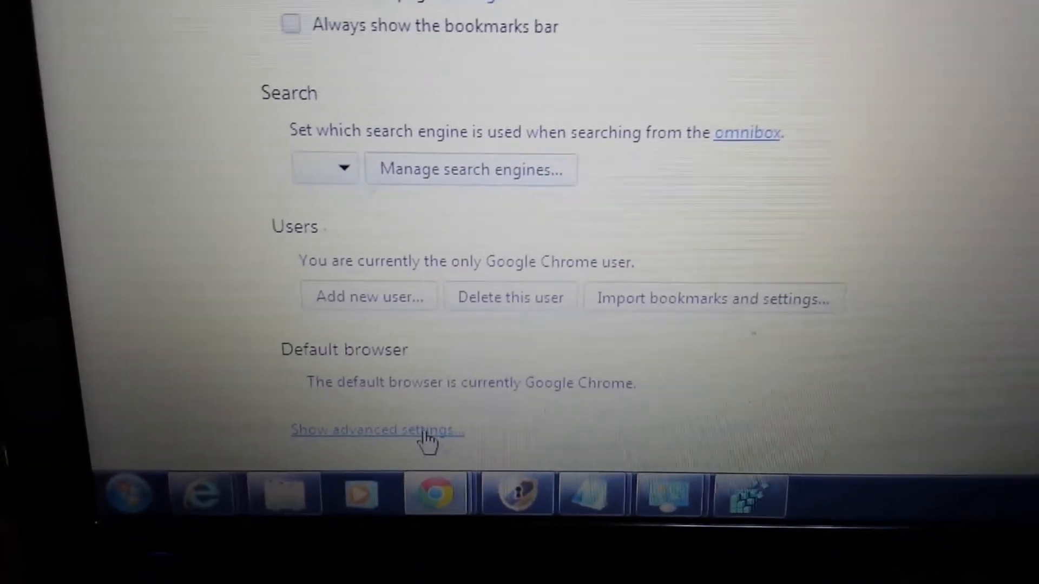
{"action": "left_click", "coordinate": [377, 429]}
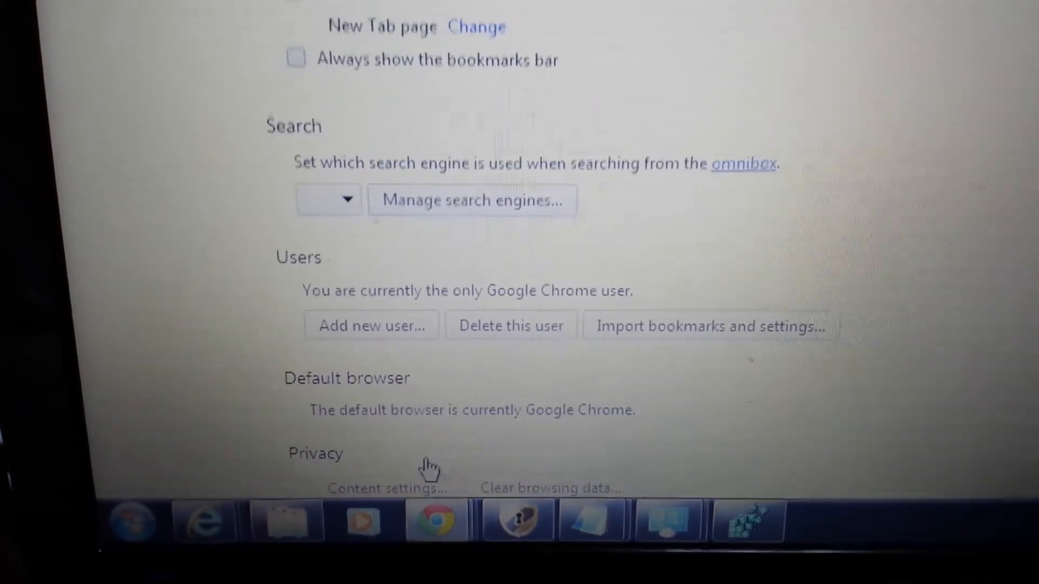
{"action": "scroll", "scroll_direction": "down", "scroll_amount": 3}
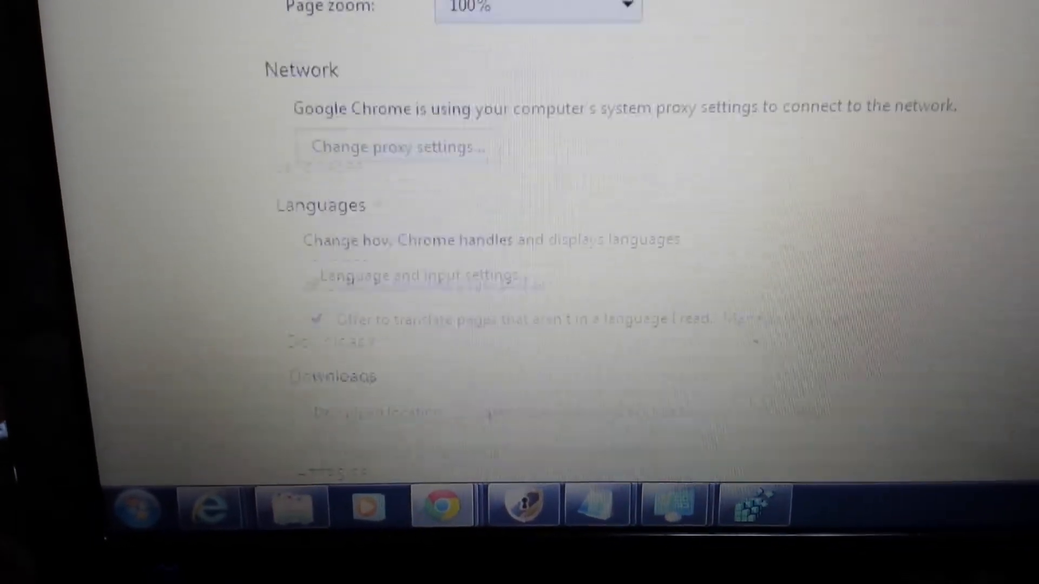
{"action": "scroll", "scroll_direction": "down", "scroll_amount": 3}
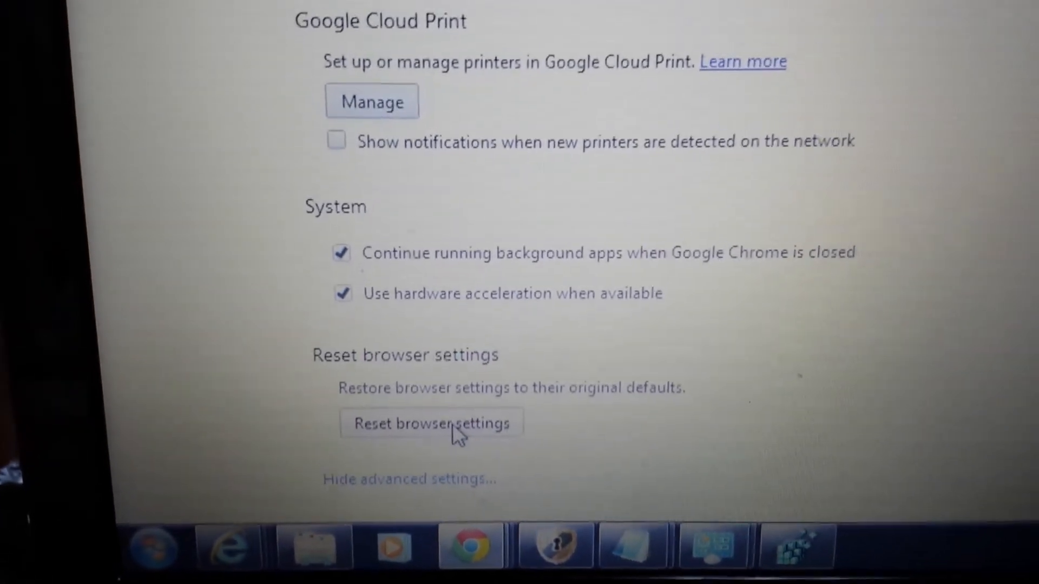
Reset Chrome's browser settings to defaults and confirm the reset.
{"action": "left_click", "coordinate": [430, 424]}
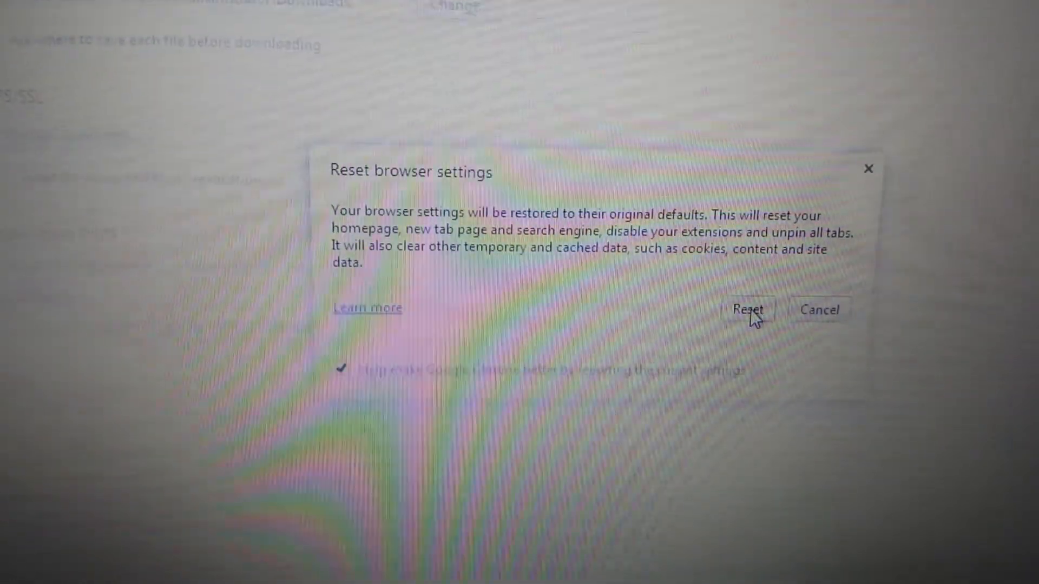
{"action": "left_click", "coordinate": [748, 310]}
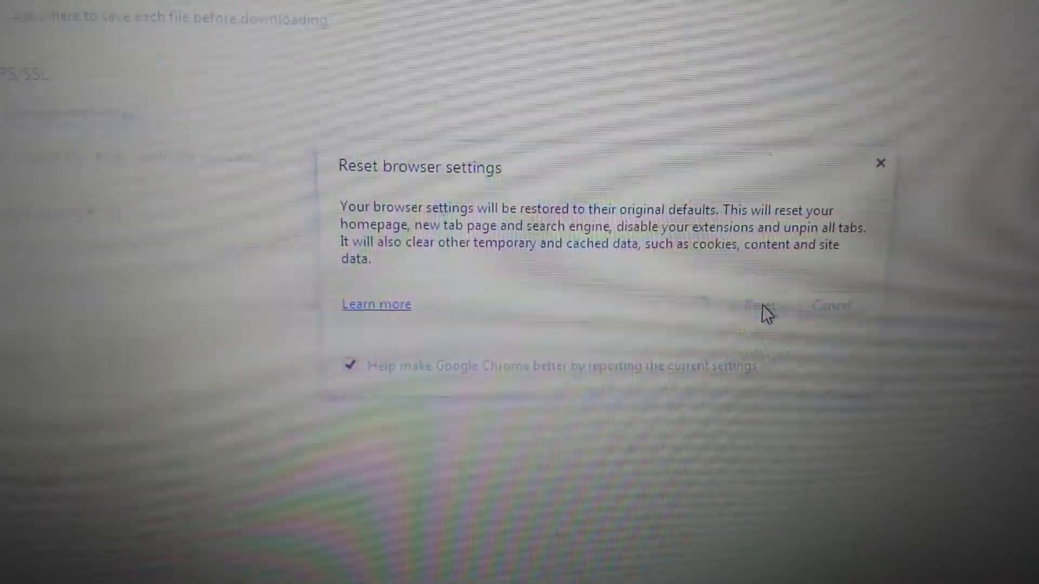
{"action": "left_click", "coordinate": [830, 305]}
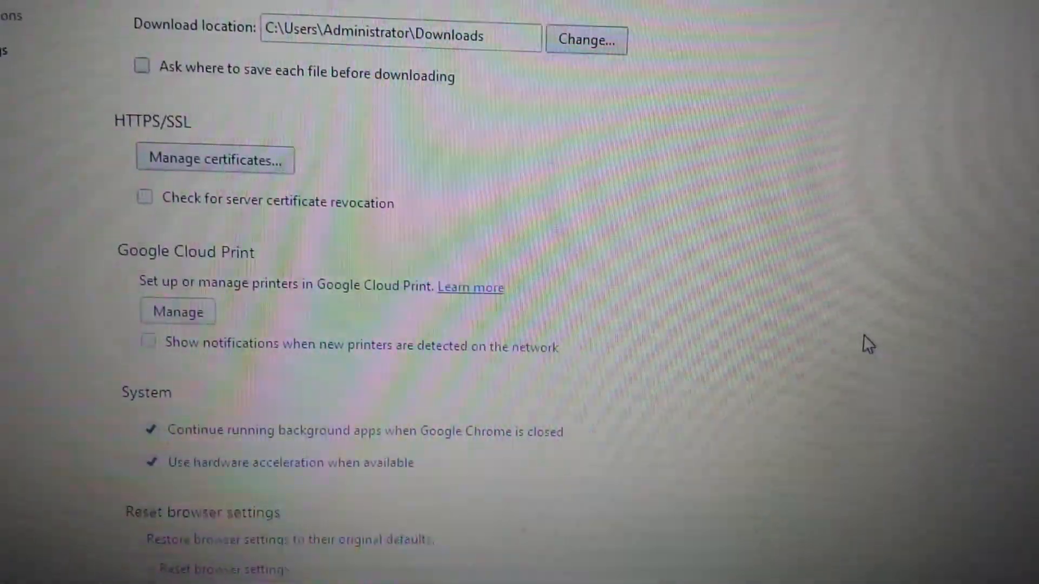